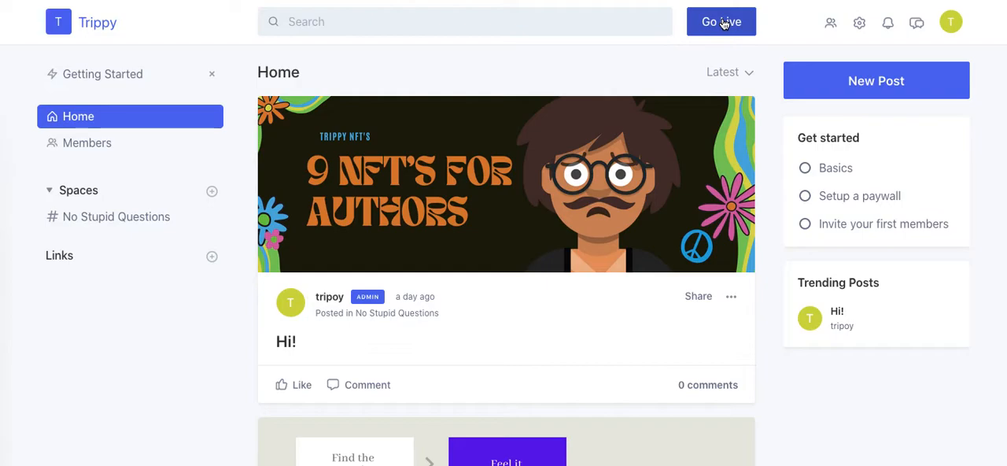
# Open the Go Live setup panel for the Trippy community from the Home page.
pyautogui.click(721, 21)
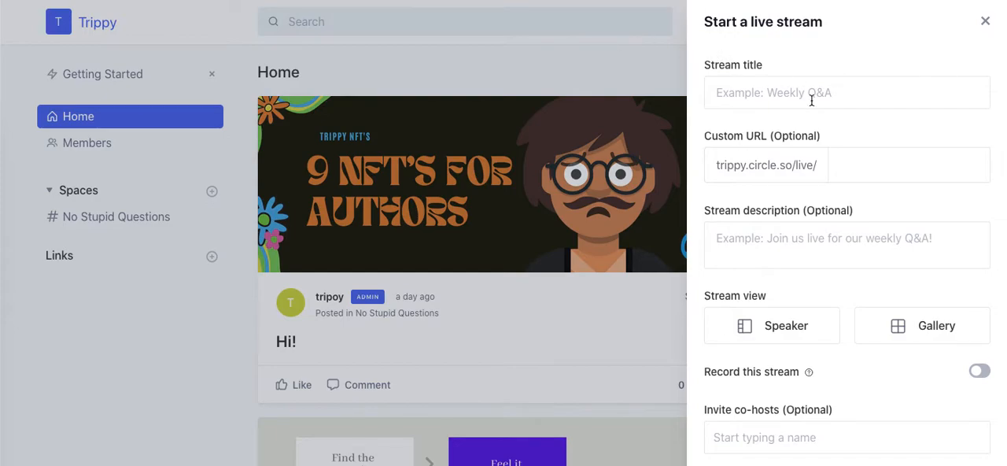
pyautogui.moveTo(844, 73)
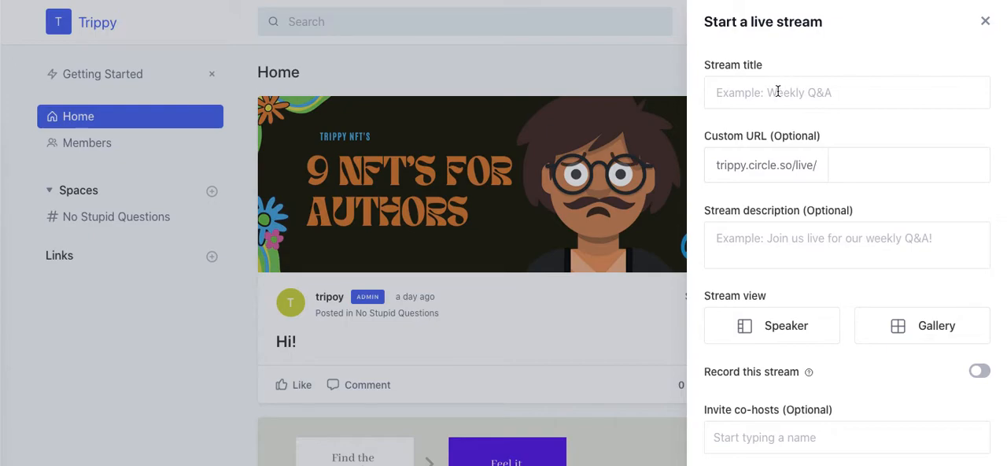
pyautogui.moveTo(805, 350)
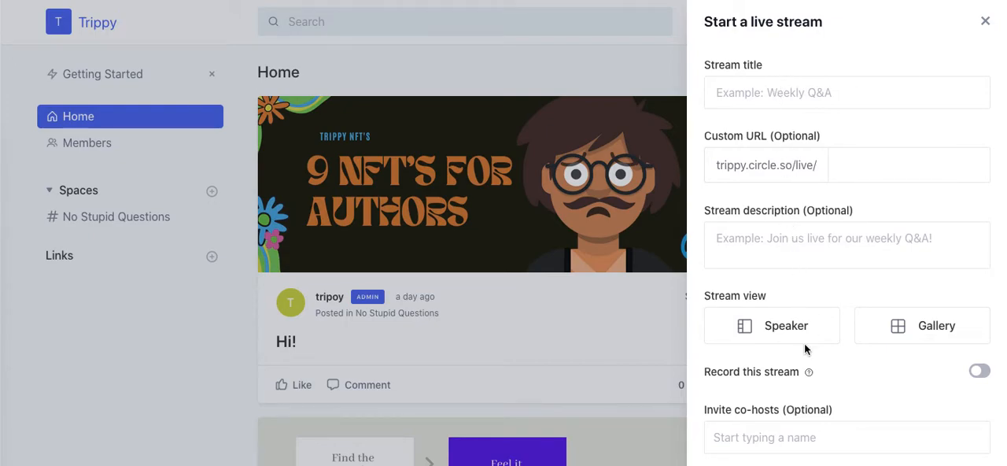
pyautogui.moveTo(957, 361)
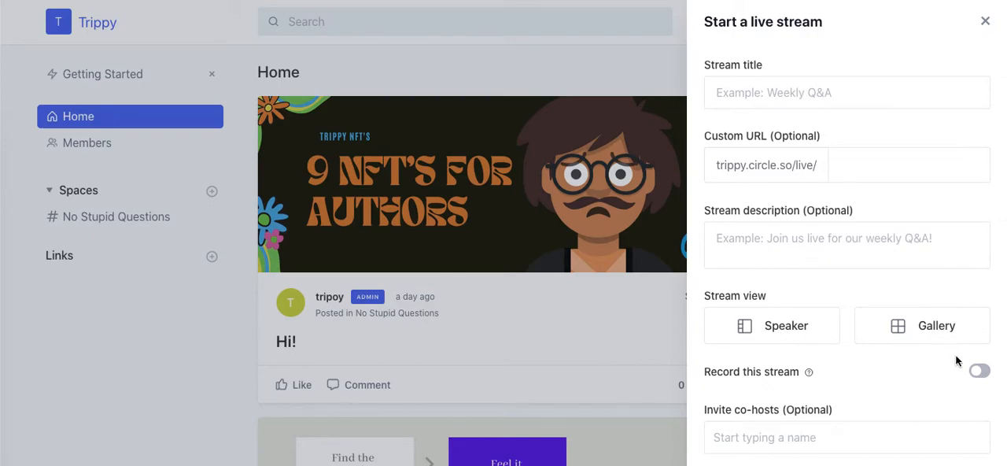
pyautogui.moveTo(893, 398)
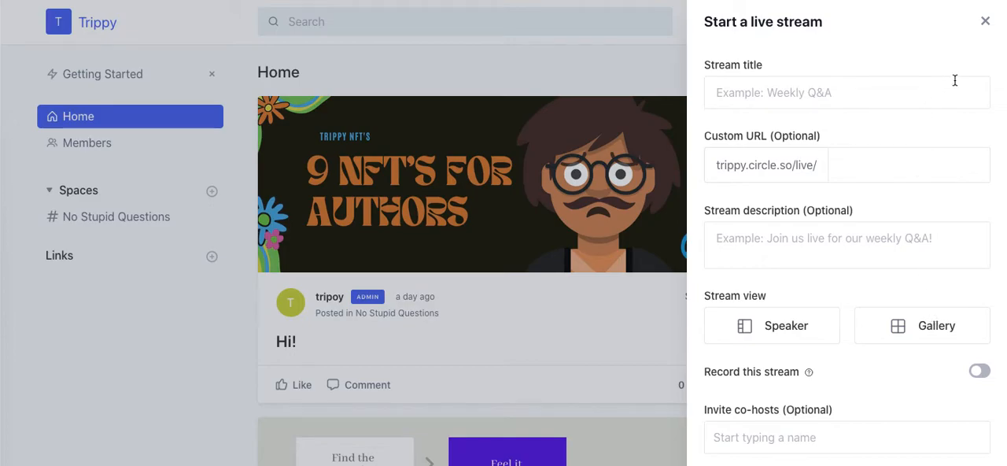
# Close the Start a live stream panel unfilled and return to the Trippy home feed.
pyautogui.click(984, 20)
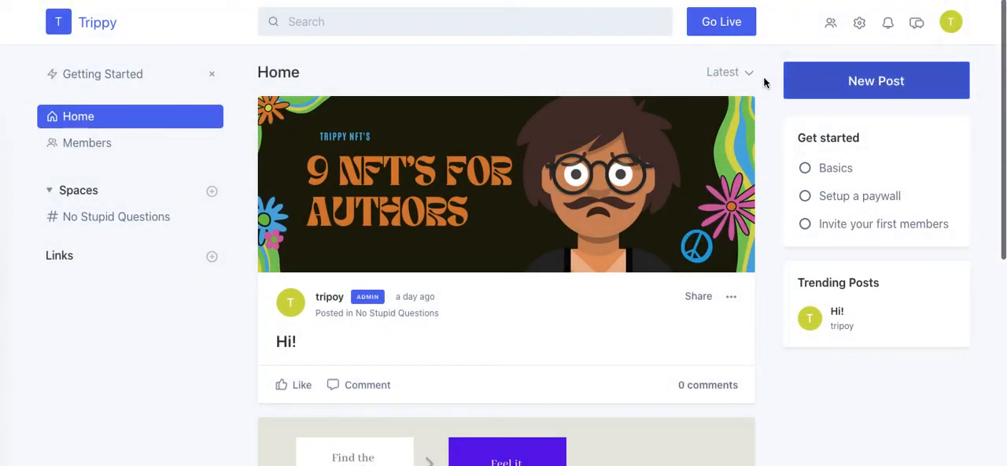
pyautogui.moveTo(702, 77)
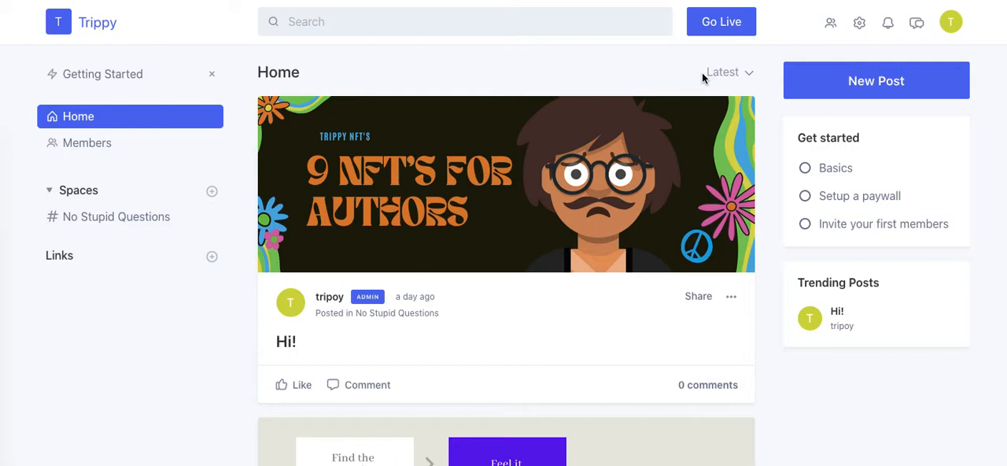
pyautogui.moveTo(594, 346)
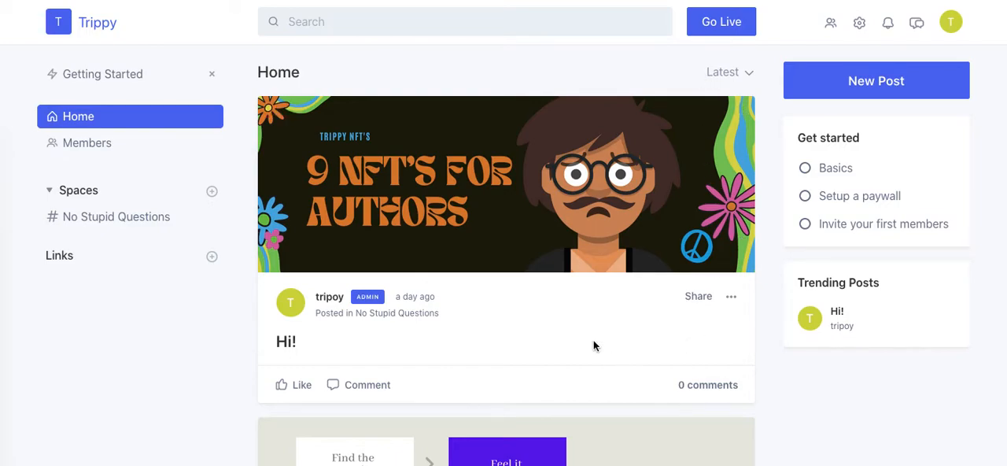
pyautogui.moveTo(427, 182)
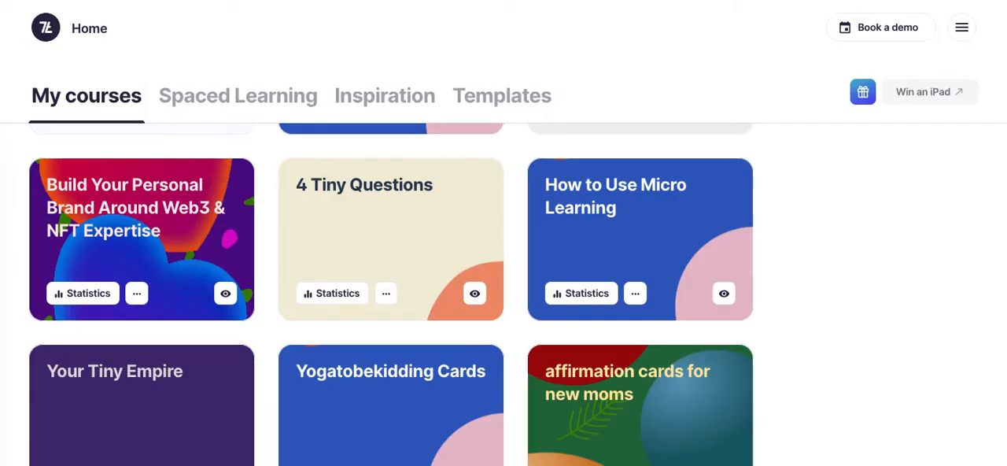
pyautogui.moveTo(158, 251)
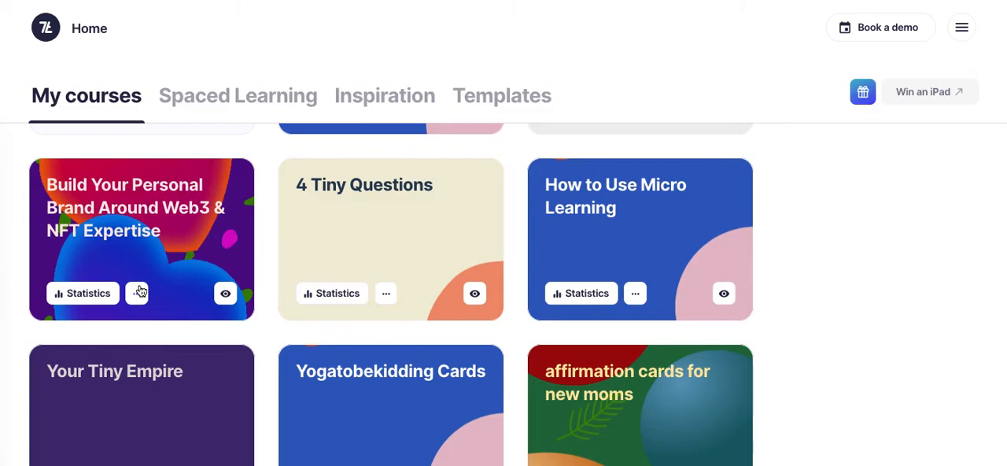
# Copy the iframe embed code for the Web3 & NFT personal brand course from its Share options.
pyautogui.click(136, 292)
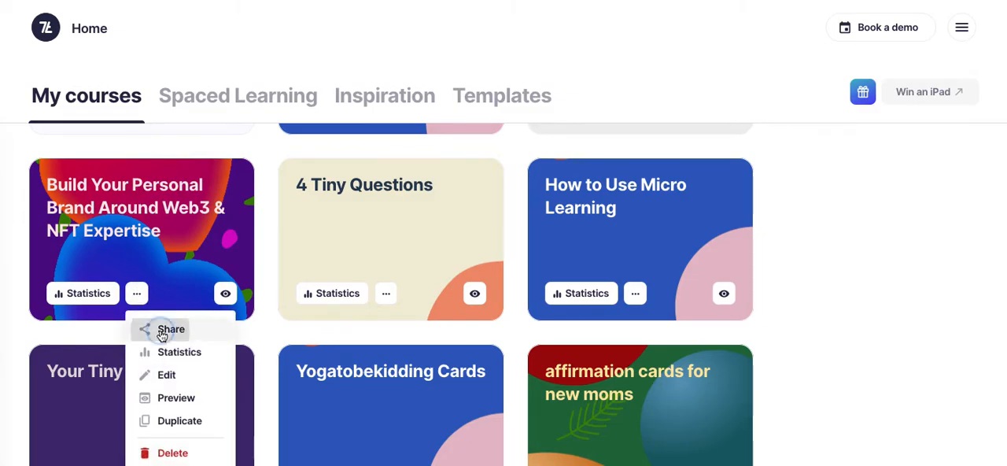
pyautogui.click(171, 329)
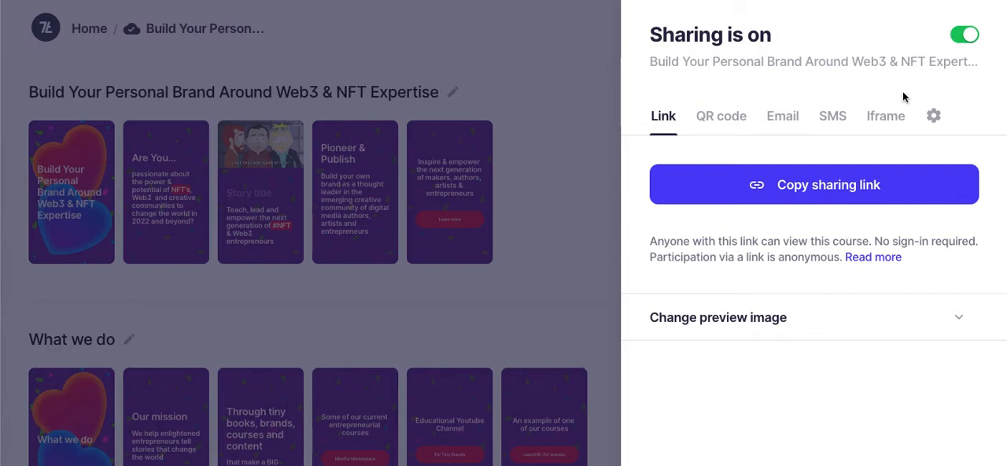
pyautogui.click(886, 116)
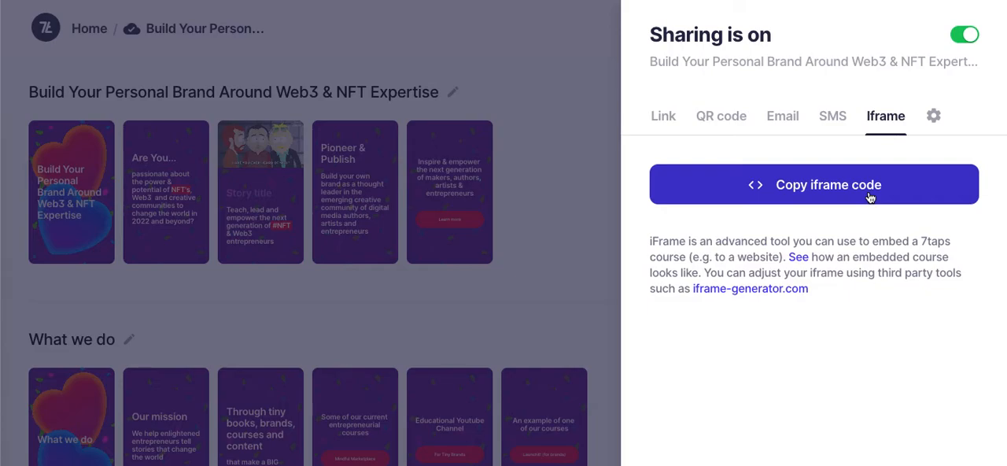
pyautogui.click(814, 184)
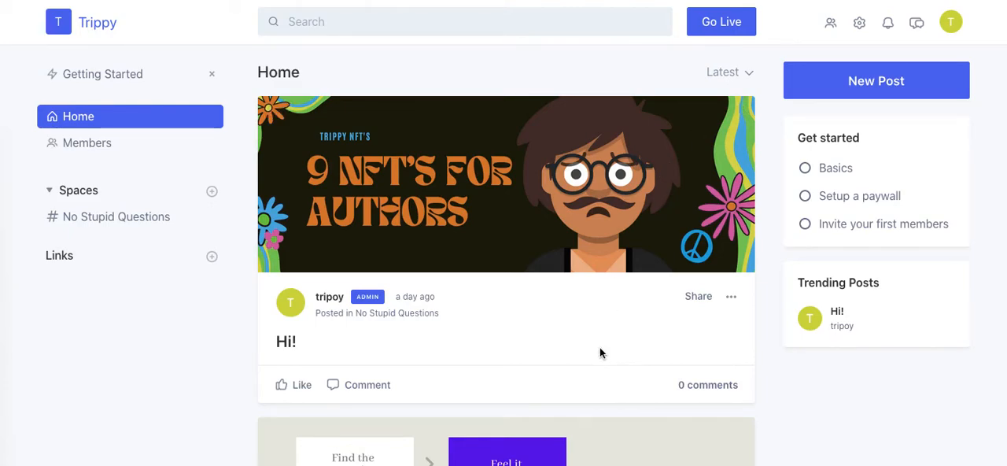
# Draft a post titled '7 taps micro courses within a Circle Community' in No Stupid Questions.
pyautogui.scroll(-3)
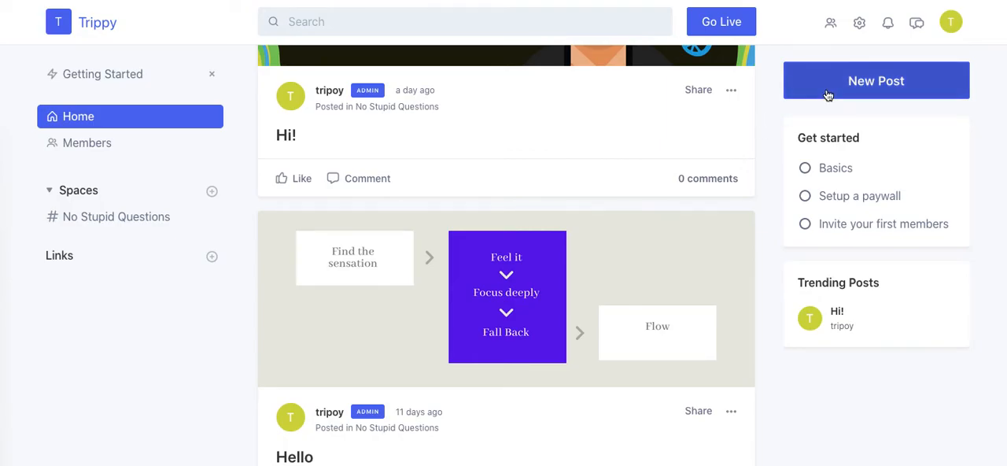
pyautogui.click(876, 80)
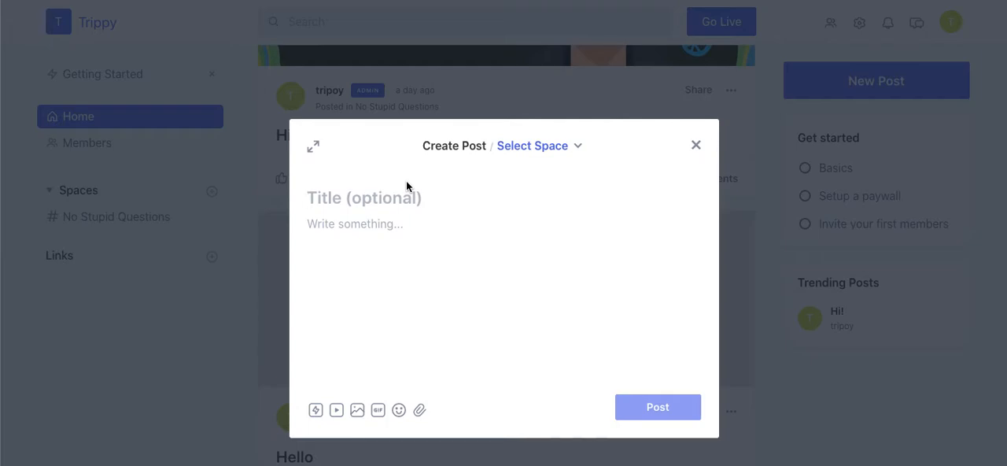
pyautogui.click(364, 197)
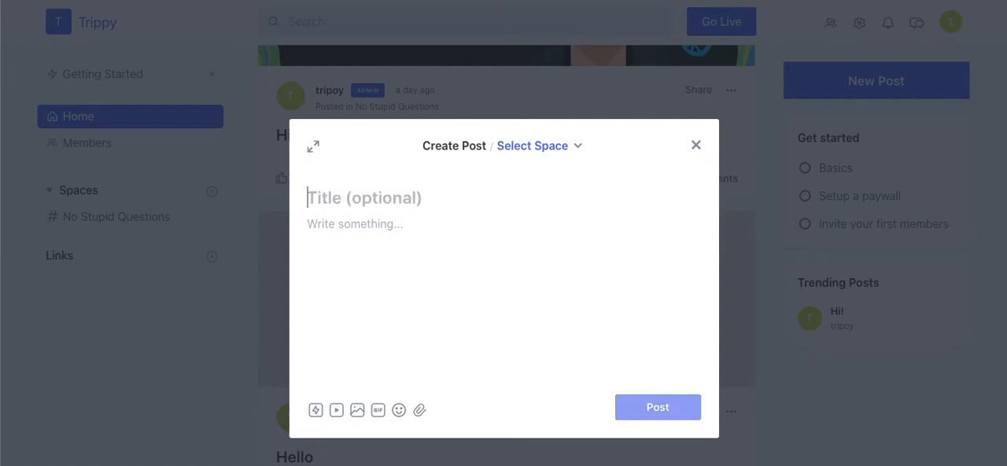
pyautogui.write('7 taps')
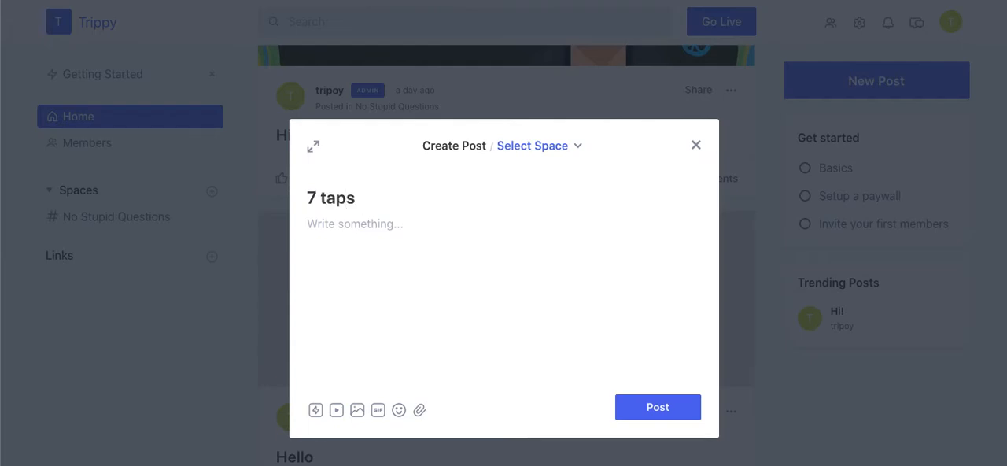
pyautogui.write('mic')
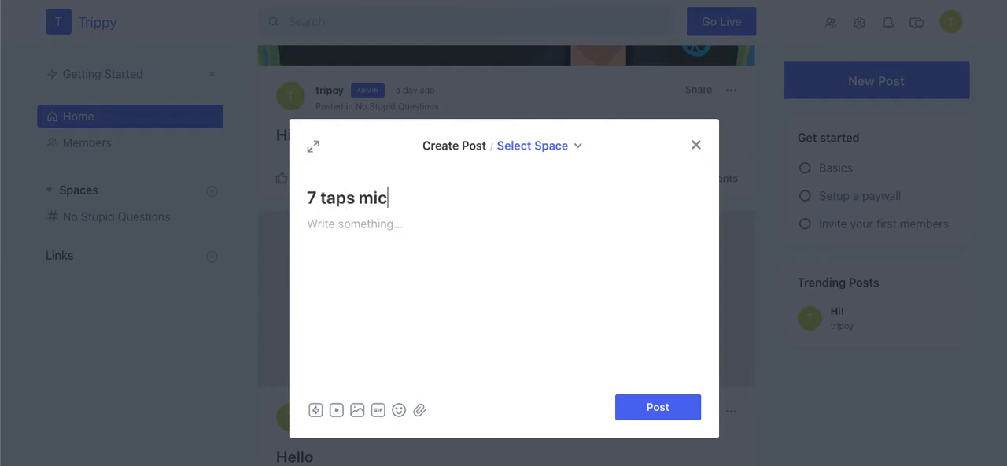
pyautogui.write('ro courses')
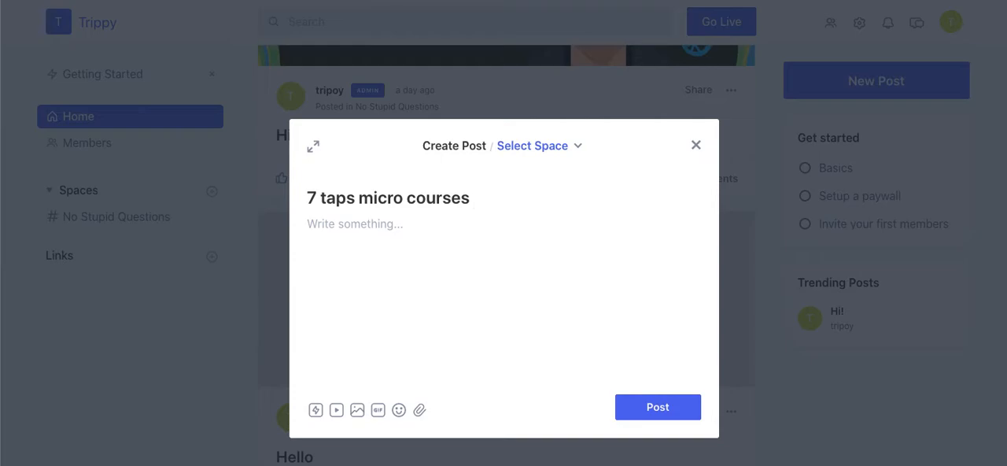
pyautogui.write('within a Circle')
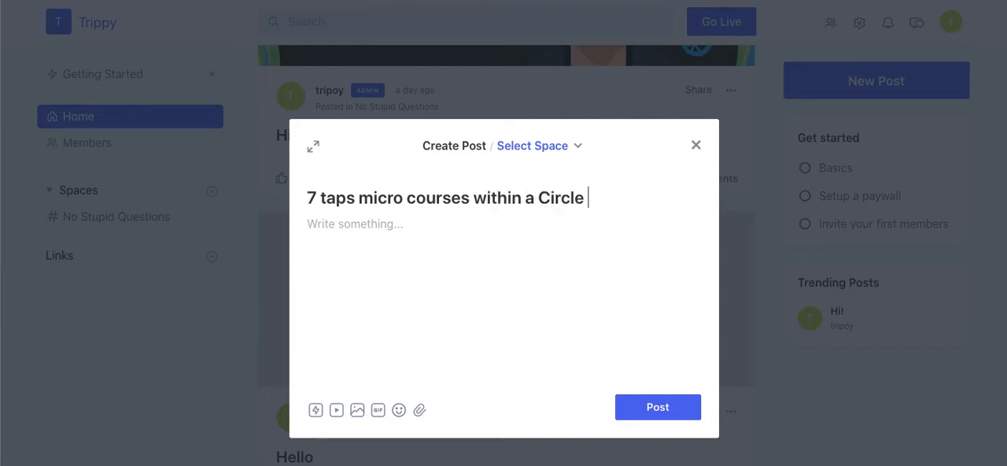
pyautogui.write('Community')
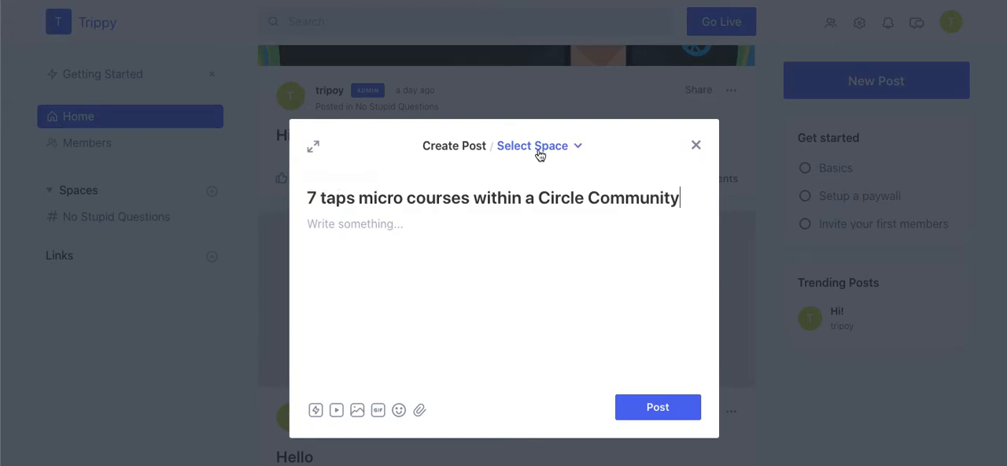
pyautogui.click(532, 145)
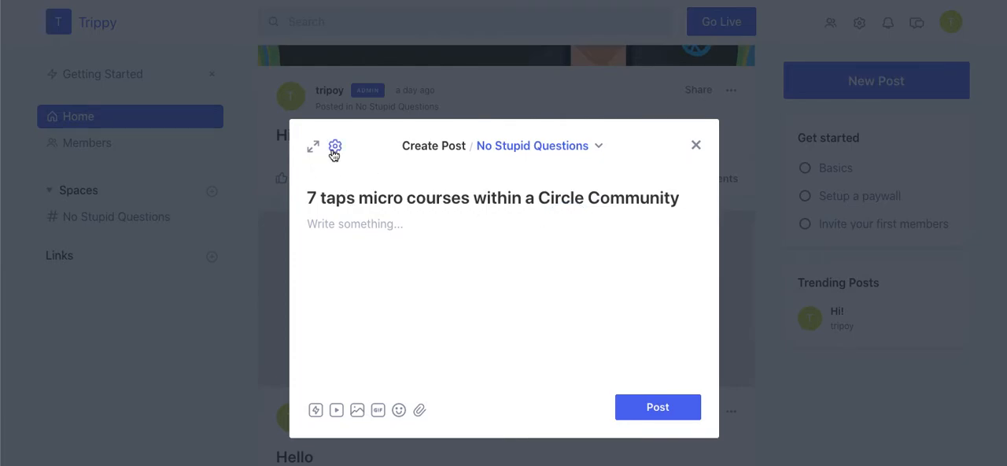
# Paste the 7taps course iframe into Custom HTML, change its width to 100%, and save settings.
pyautogui.click(335, 147)
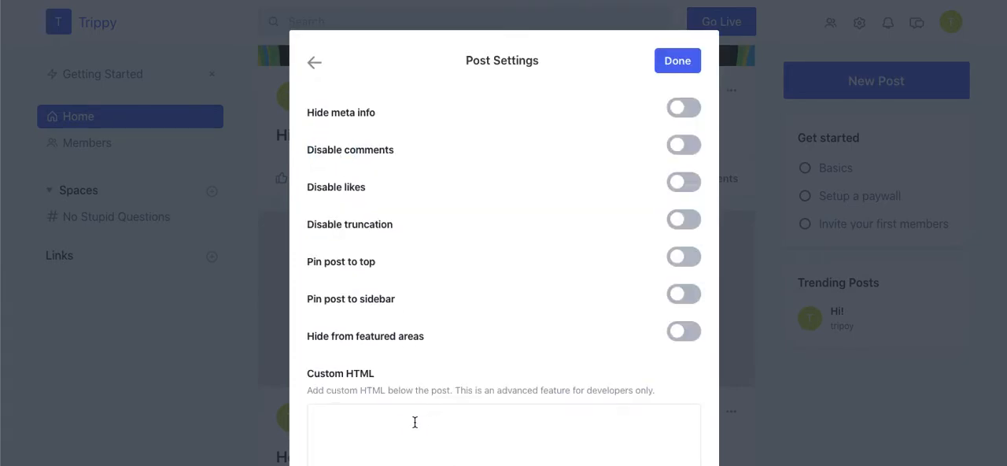
pyautogui.write('<iframe src="https://app.7taps.com/eyk5UDN2cB" title="7taps course" width="760px" height="680px" style="border-radius: 20px; border: 0; display: block; margin: 0 auto;"></iframe>')
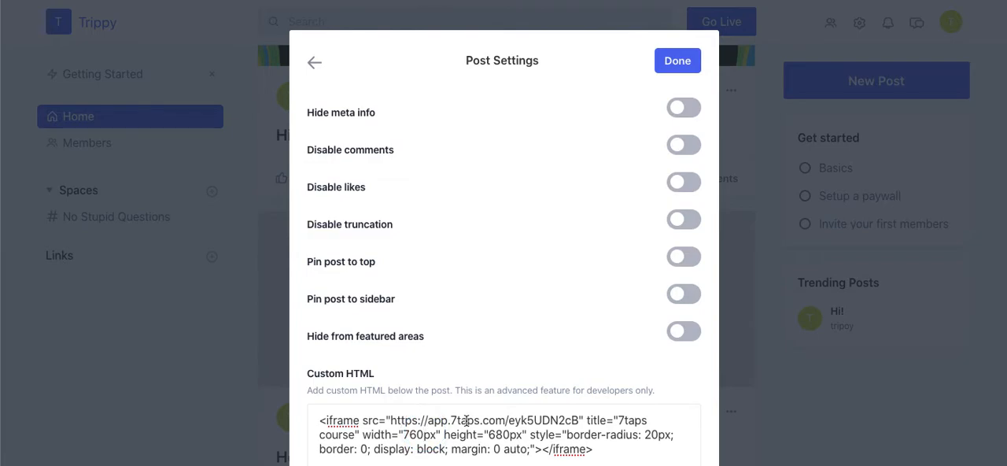
pyautogui.write('100px')
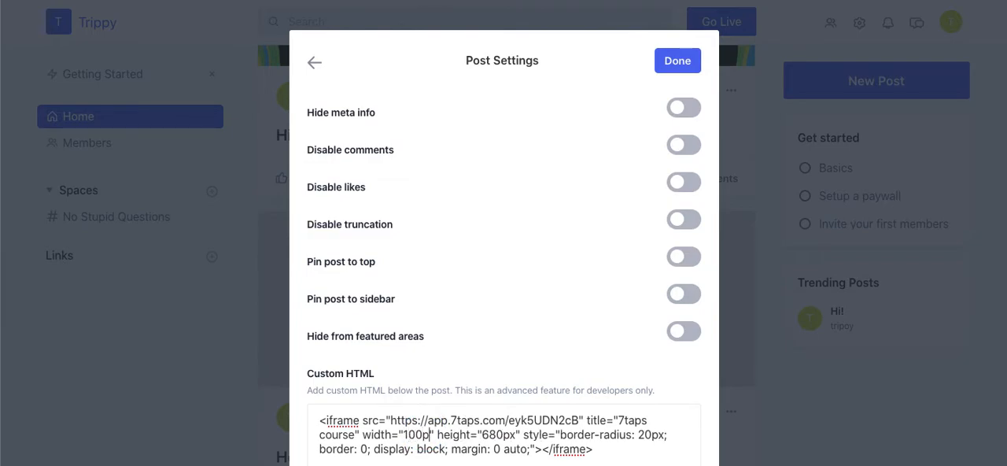
pyautogui.write('%')
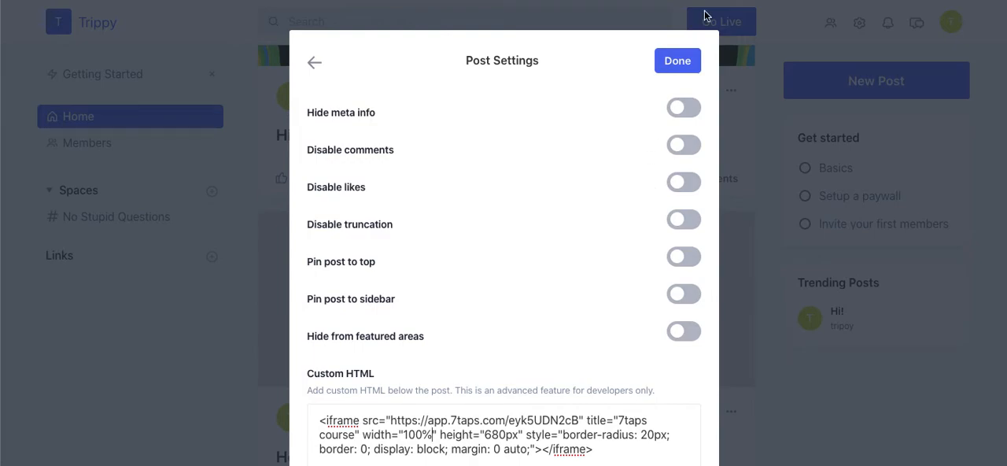
pyautogui.click(677, 60)
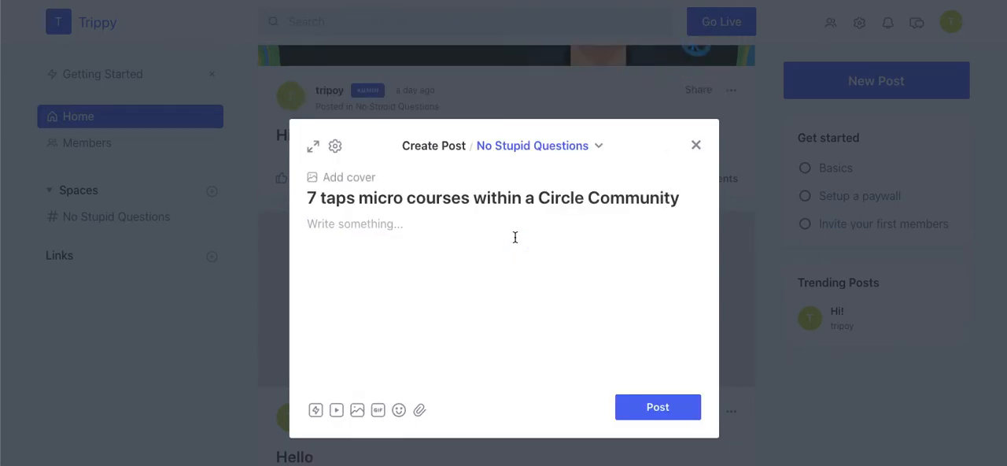
# Type 'The course content is below.' as the post body.
pyautogui.write('The cou')
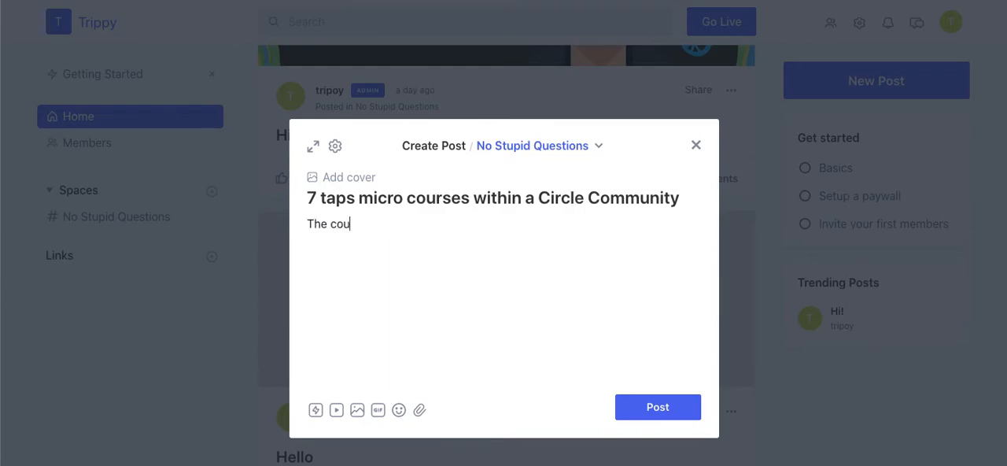
pyautogui.write('rse content is')
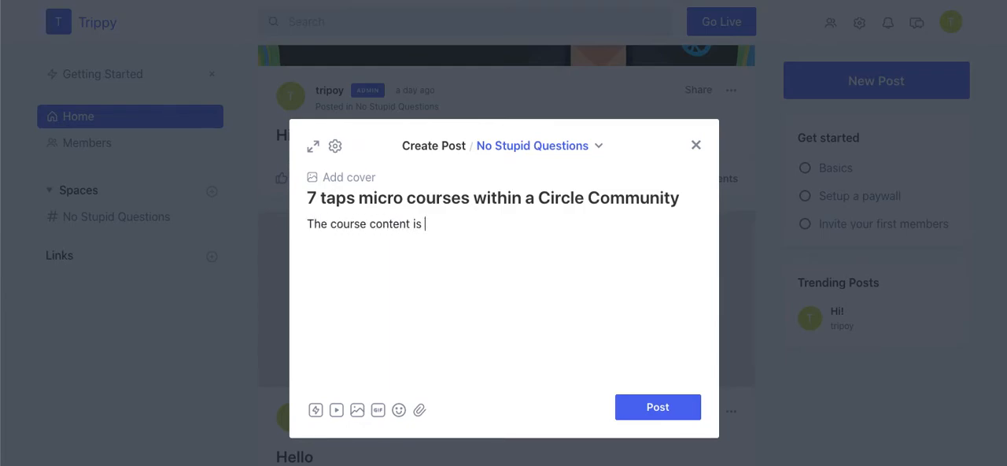
pyautogui.write('below.')
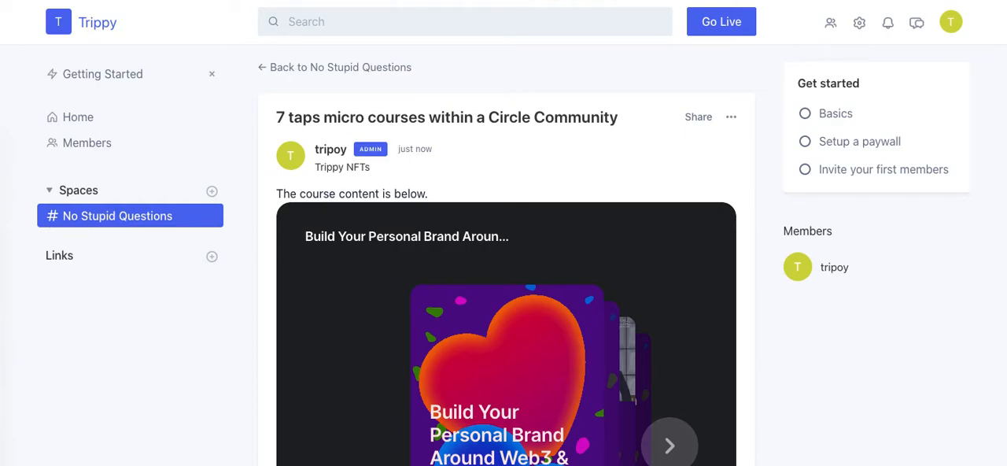
pyautogui.moveTo(670, 444)
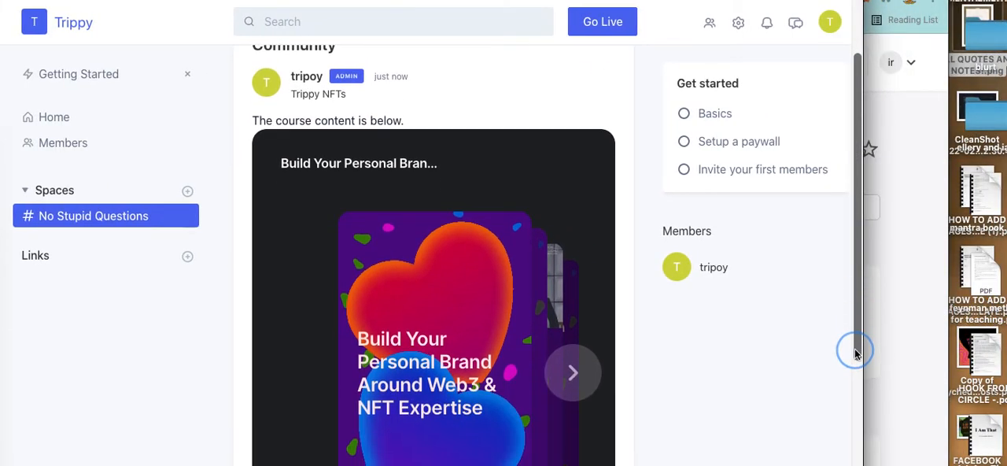
# Page through the embedded 7taps course cards with the right arrow to verify them.
pyautogui.click(573, 372)
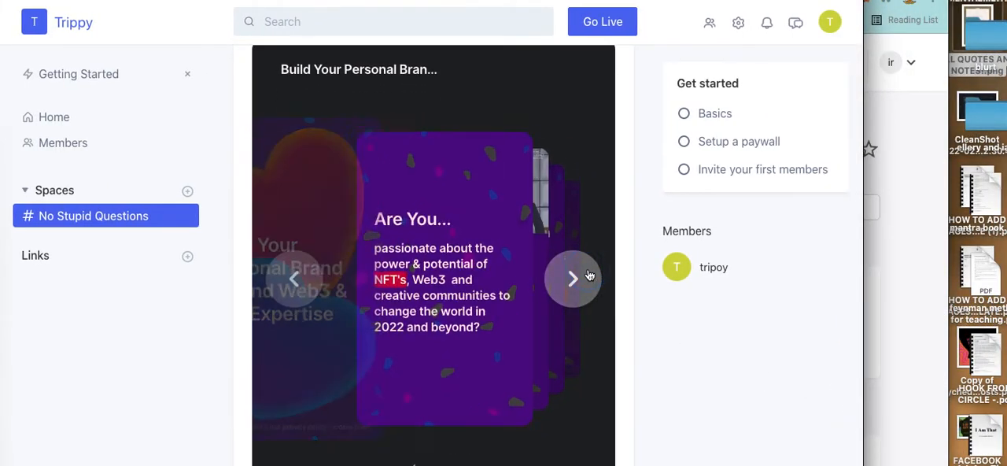
pyautogui.click(574, 277)
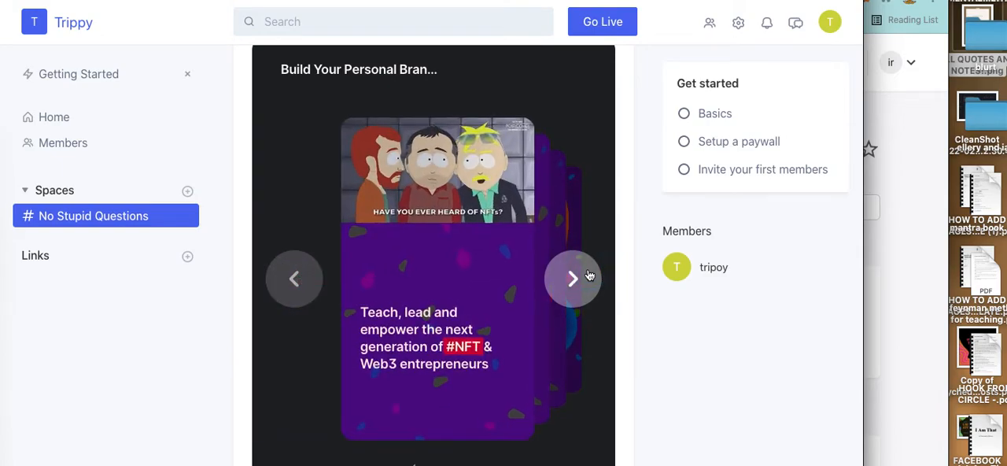
pyautogui.click(573, 277)
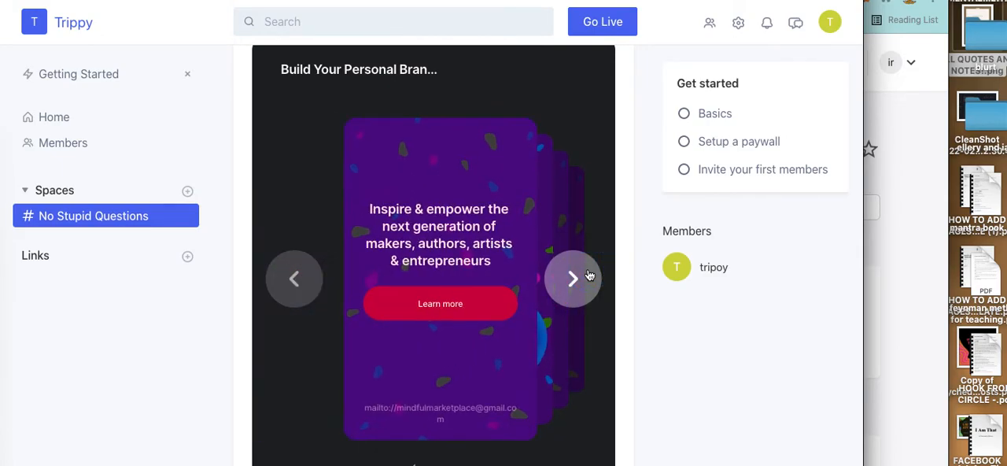
pyautogui.click(573, 278)
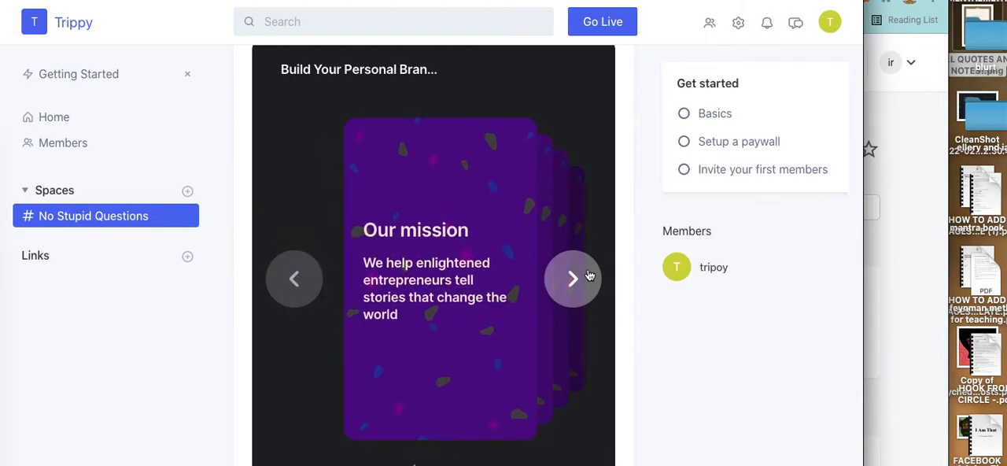
pyautogui.click(573, 277)
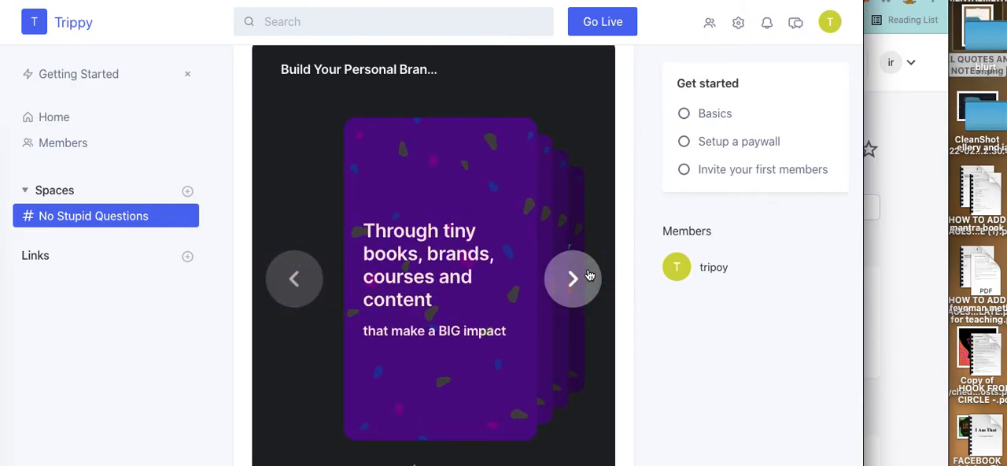
pyautogui.click(572, 278)
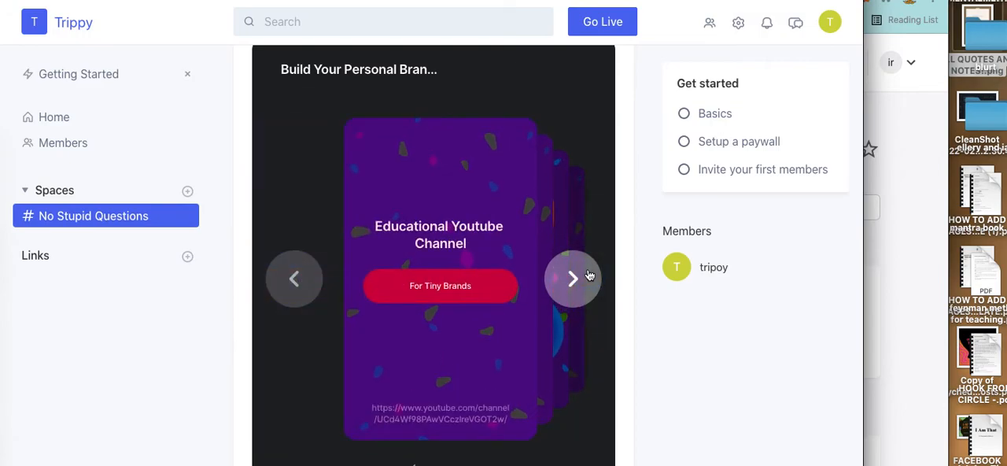
pyautogui.click(573, 278)
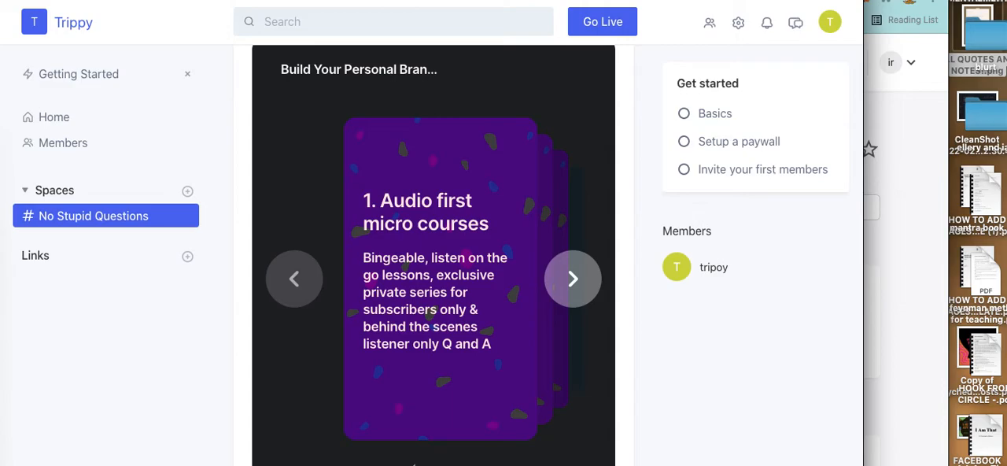
pyautogui.click(573, 279)
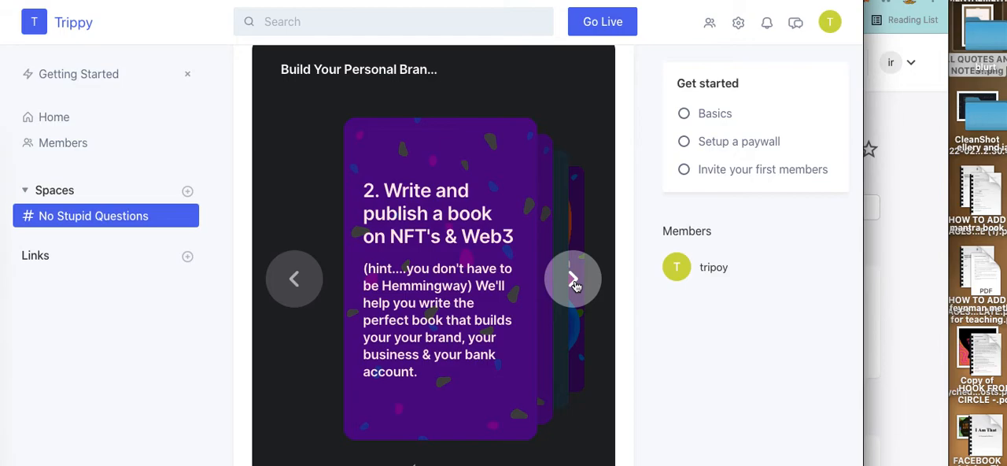
pyautogui.click(573, 278)
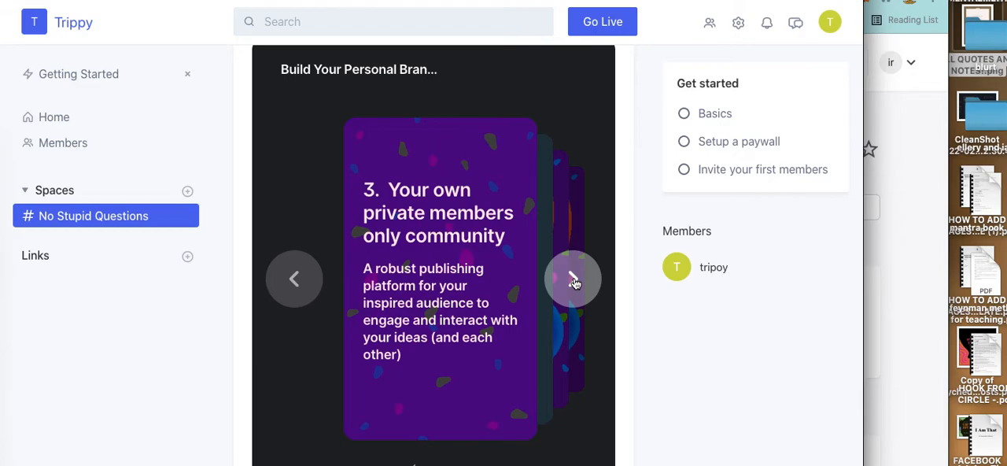
pyautogui.moveTo(636, 284)
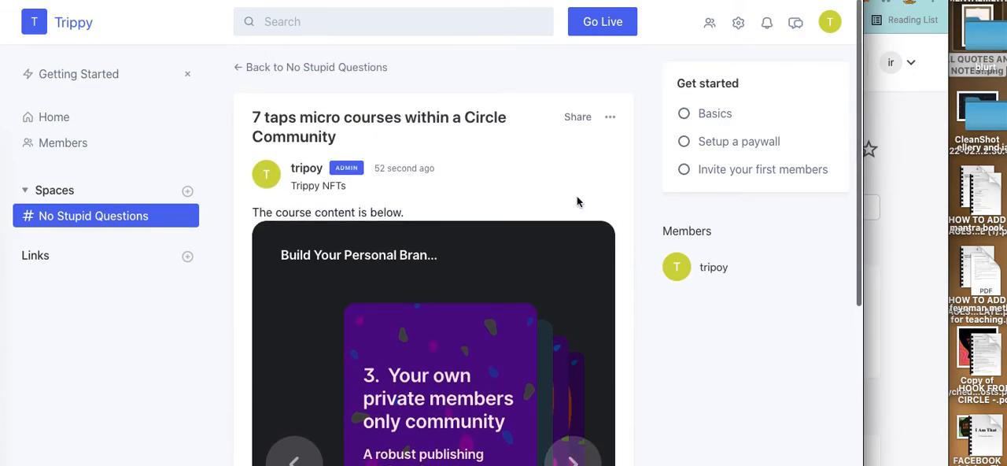
pyautogui.moveTo(610, 118)
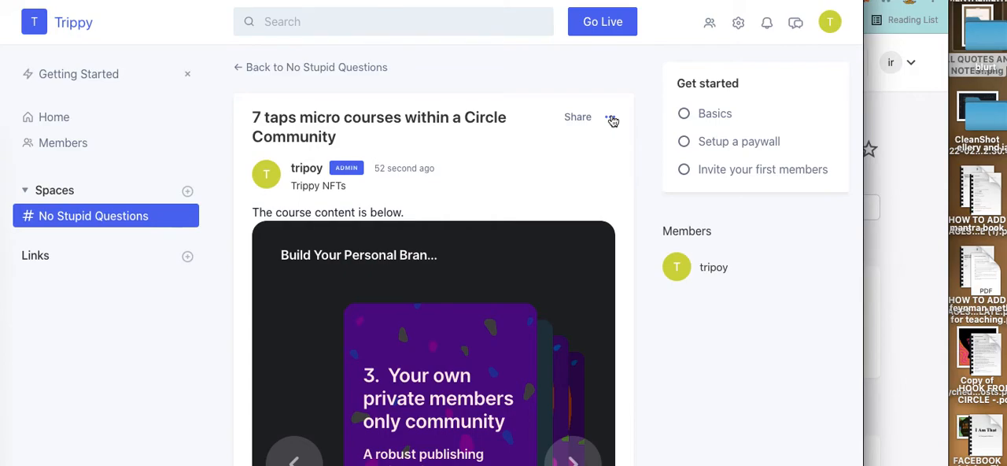
# Open the published post's three-dot options menu next to Share.
pyautogui.click(610, 116)
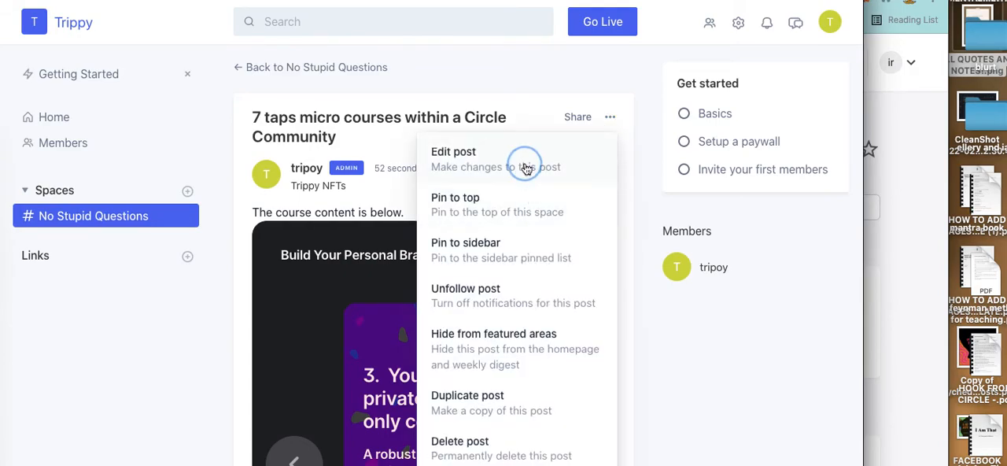
# Edit the post to insert a Divider block after 'The course content is below.' and save.
pyautogui.click(453, 151)
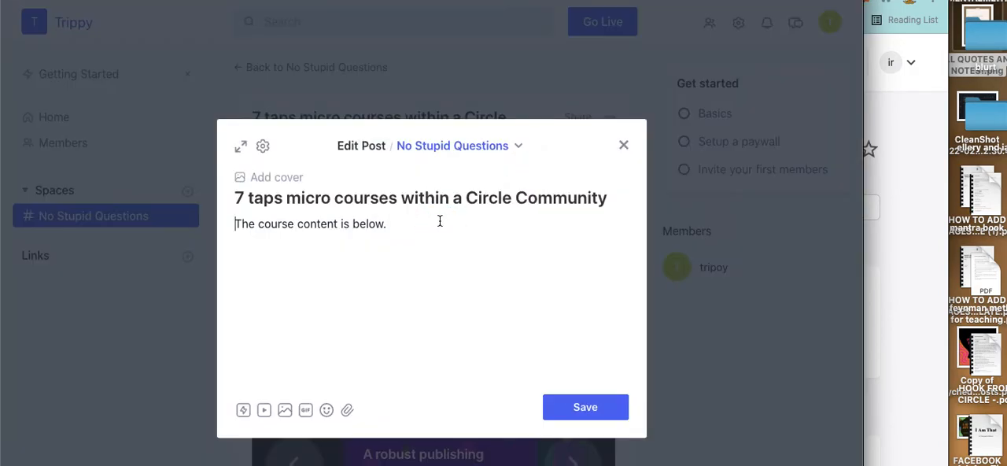
pyautogui.click(385, 223)
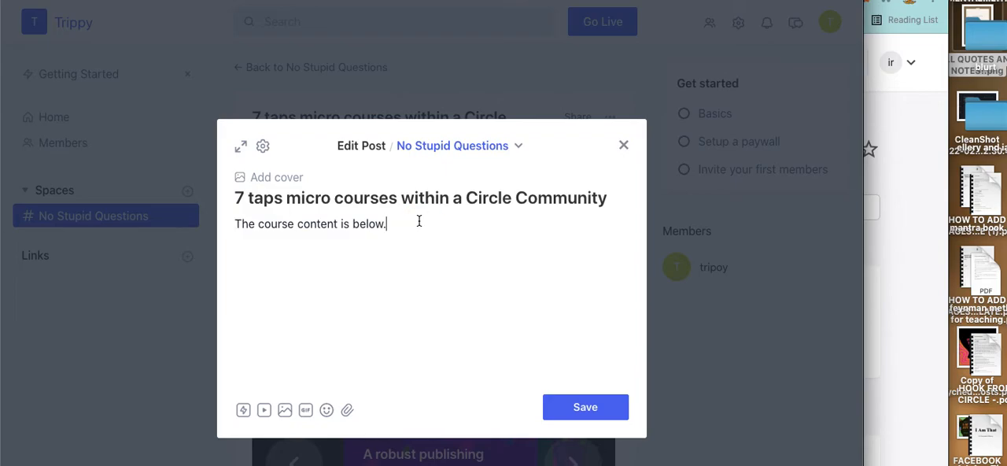
pyautogui.write('/')
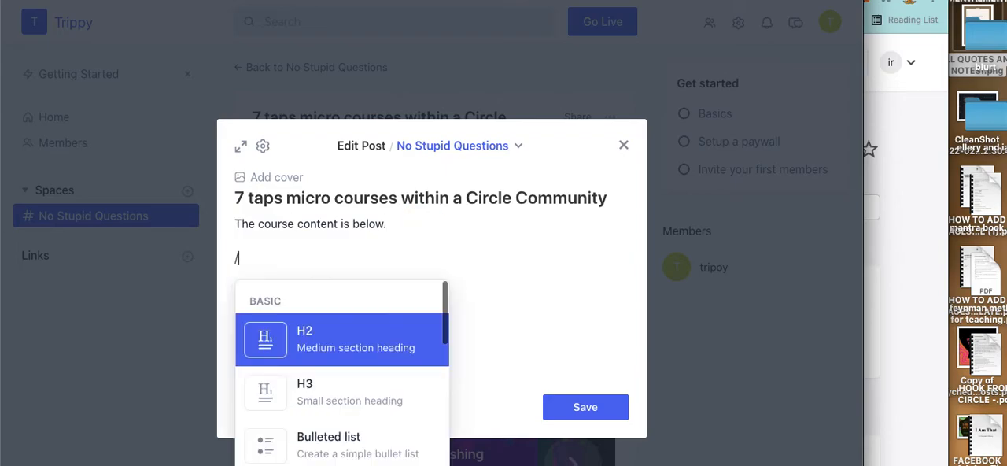
pyautogui.moveTo(444, 323)
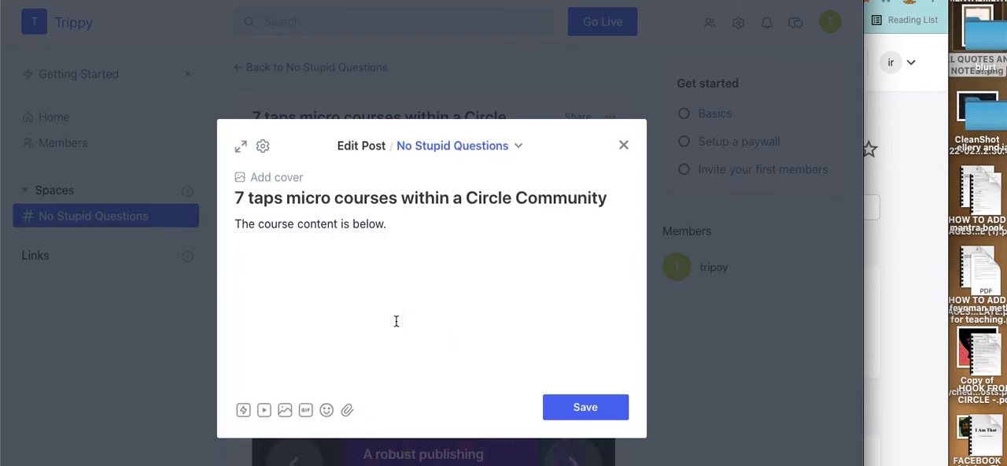
pyautogui.moveTo(342, 281)
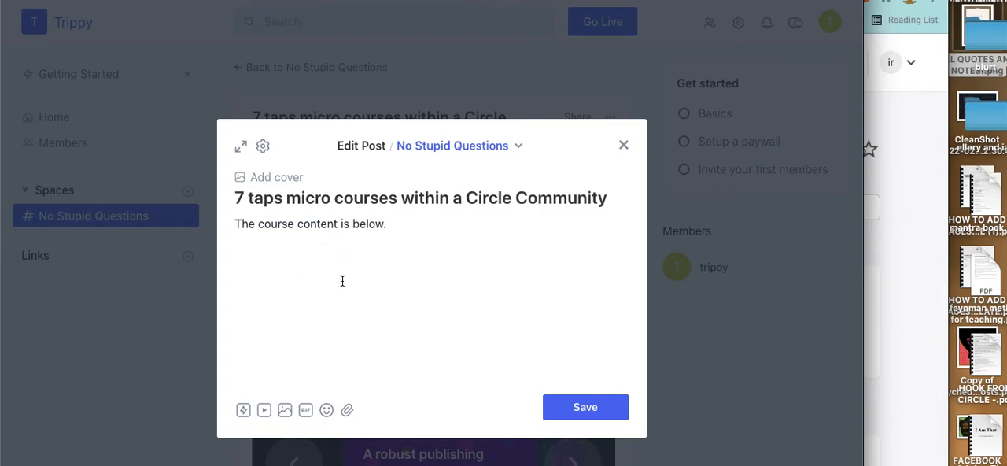
pyautogui.write('/')
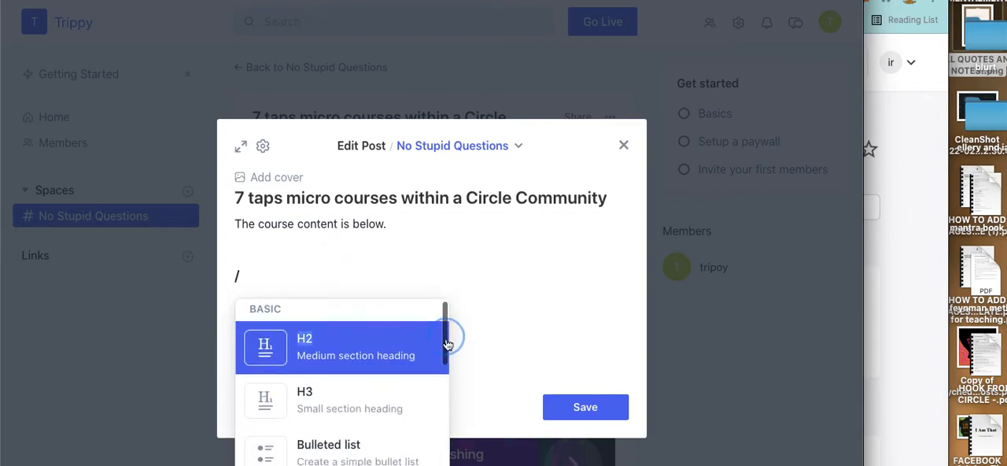
pyautogui.scroll(-3)
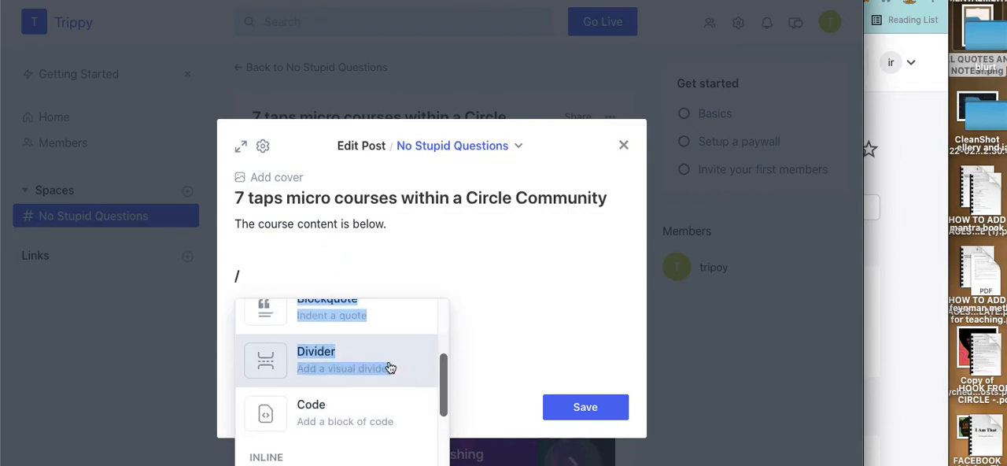
pyautogui.click(316, 351)
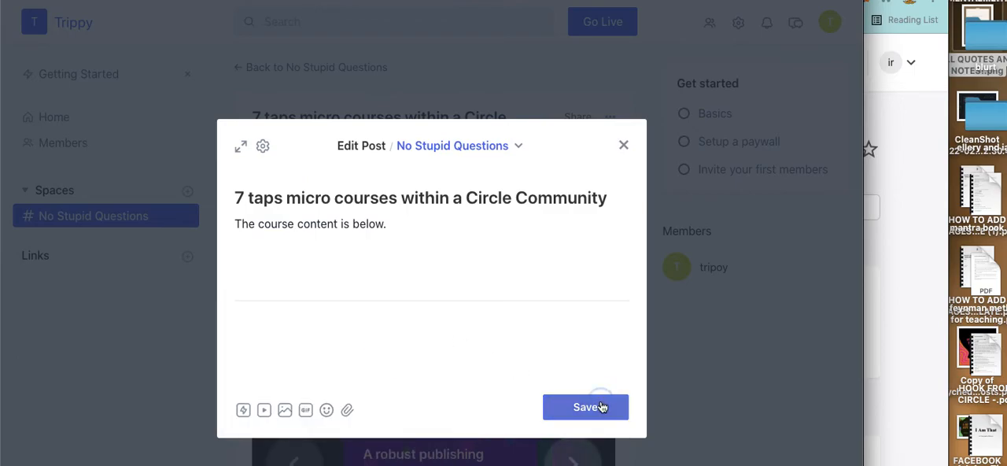
pyautogui.click(586, 406)
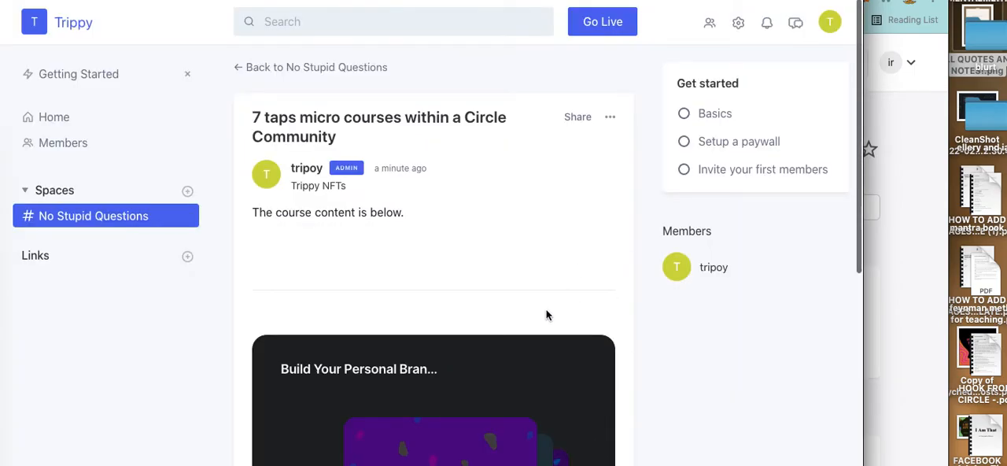
pyautogui.moveTo(698, 327)
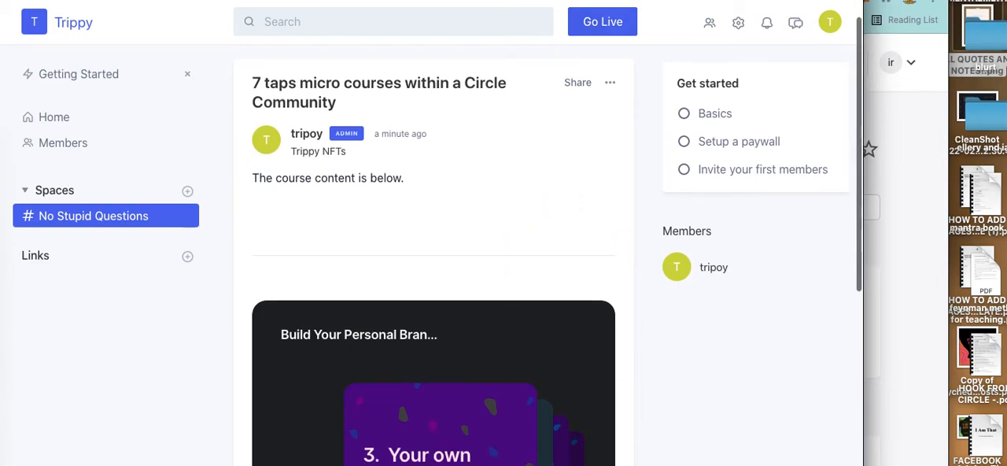
pyautogui.moveTo(401, 258)
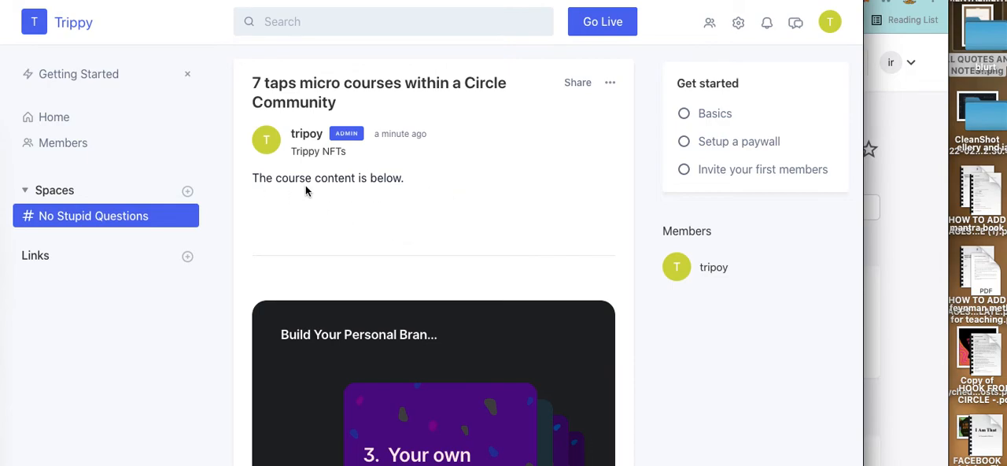
pyautogui.moveTo(424, 226)
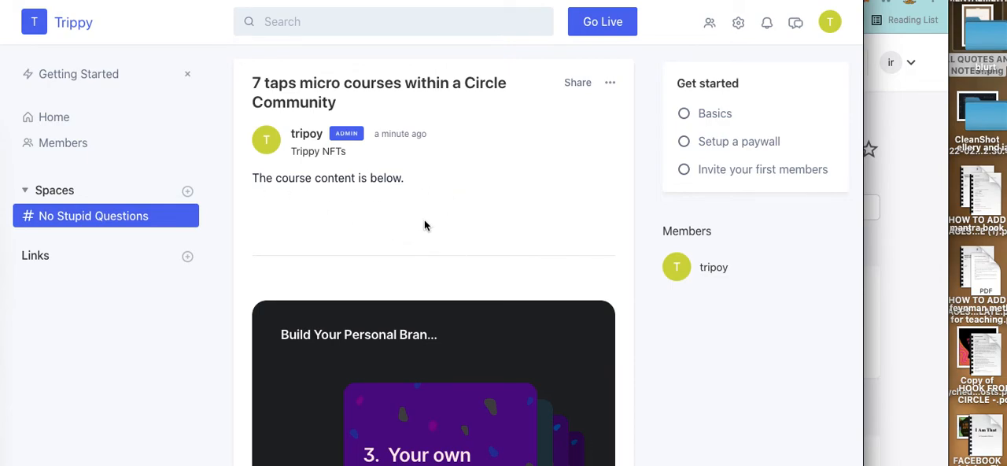
pyautogui.moveTo(528, 359)
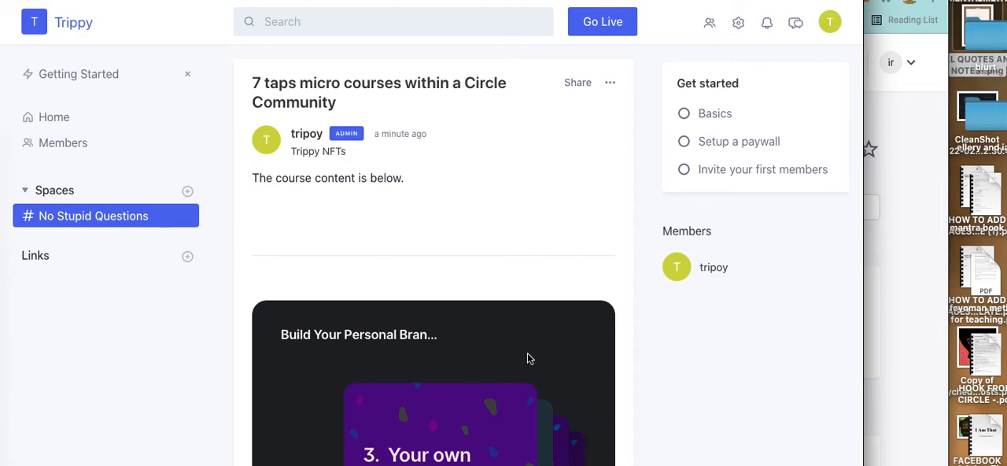
pyautogui.moveTo(452, 201)
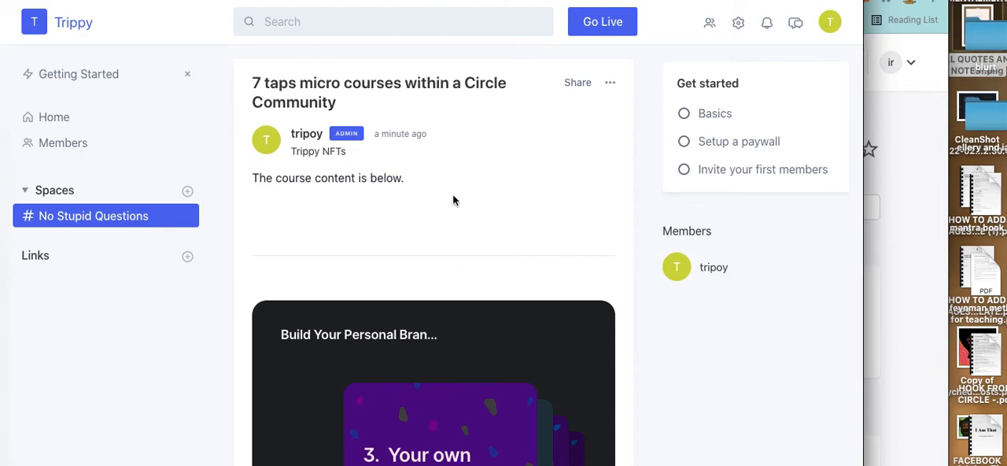
pyautogui.moveTo(497, 246)
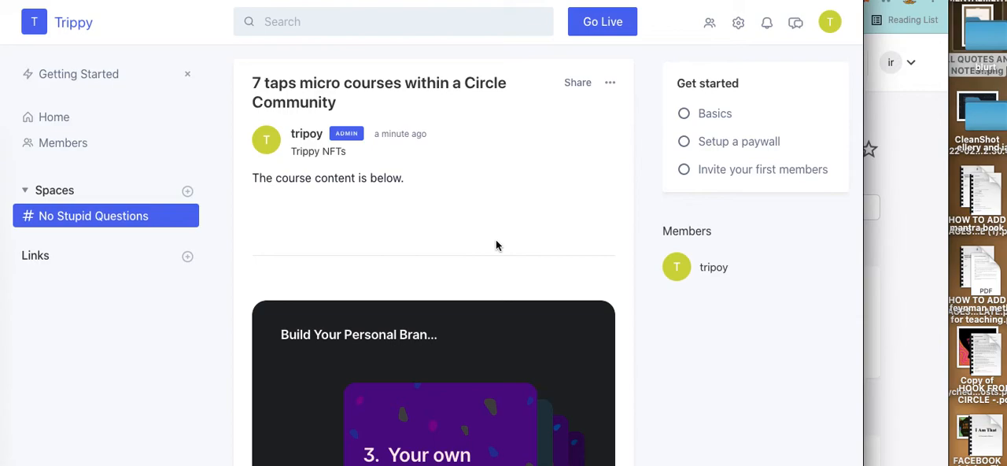
pyautogui.scroll(-3)
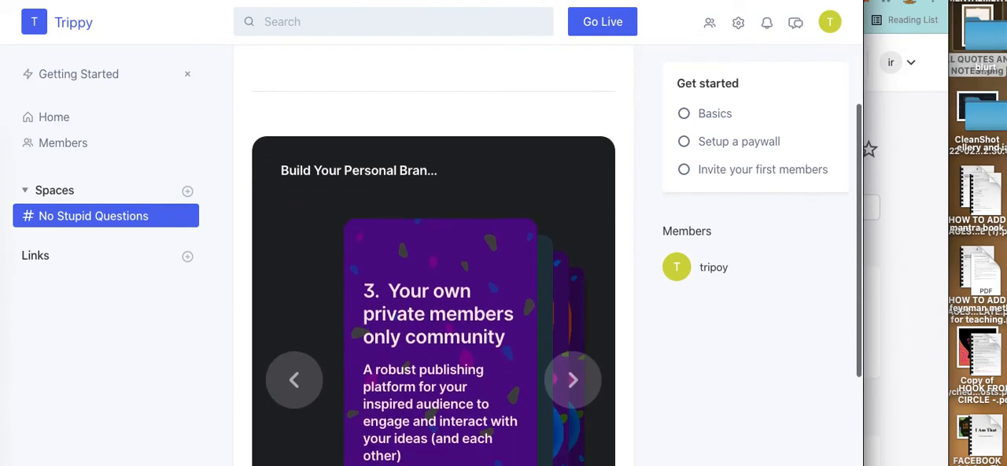
# Post the comment 'Did you enjoy this mini course? Comment below!' under the post.
pyautogui.scroll(-3)
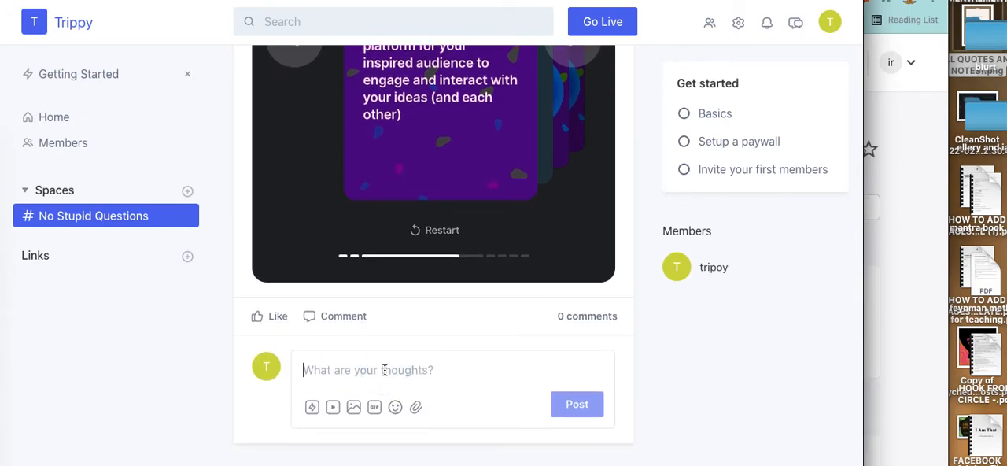
pyautogui.write('Did you enjoy')
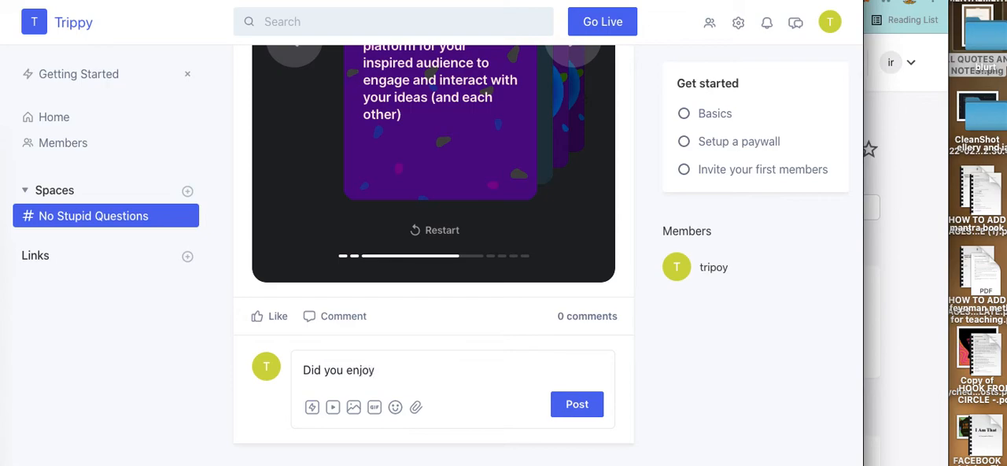
pyautogui.write('this mi')
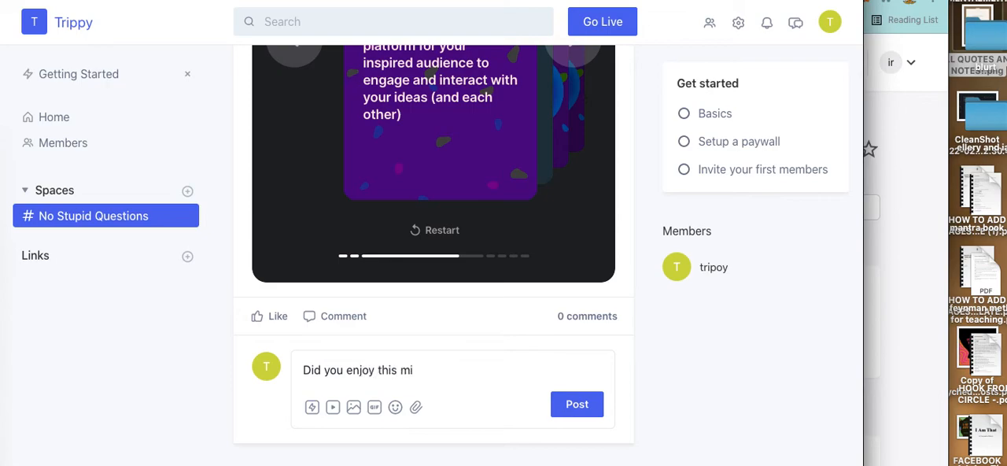
pyautogui.write('ni course?')
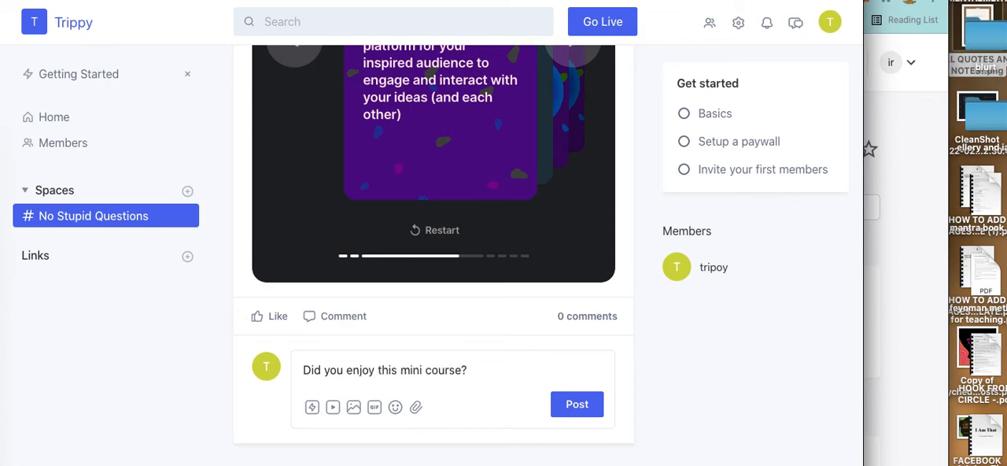
pyautogui.write('Comm')
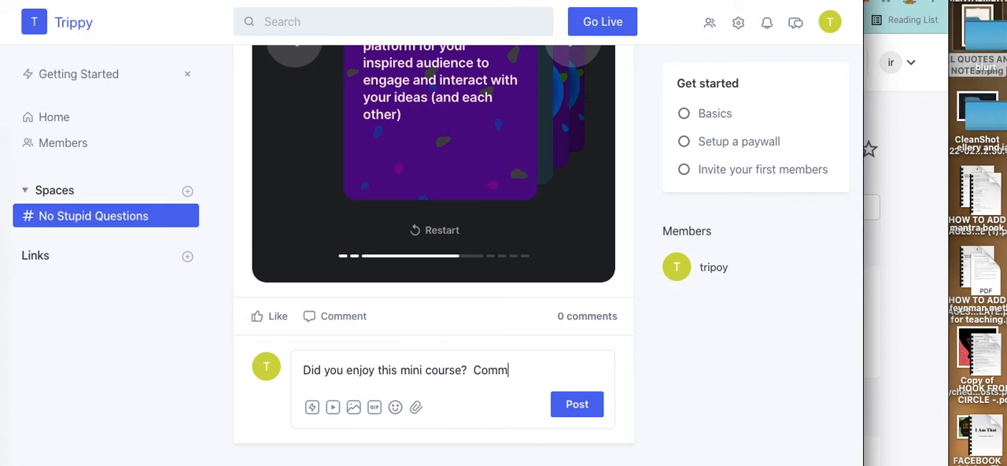
pyautogui.write('ent below!')
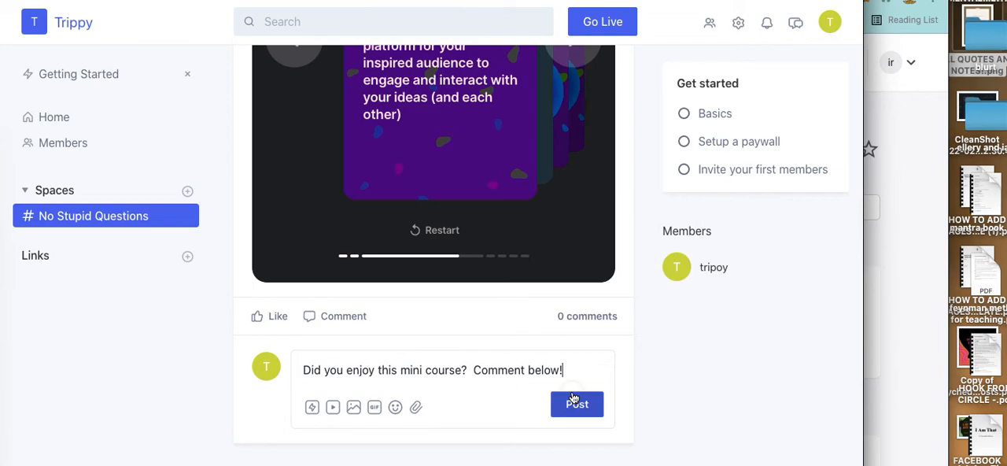
pyautogui.click(576, 404)
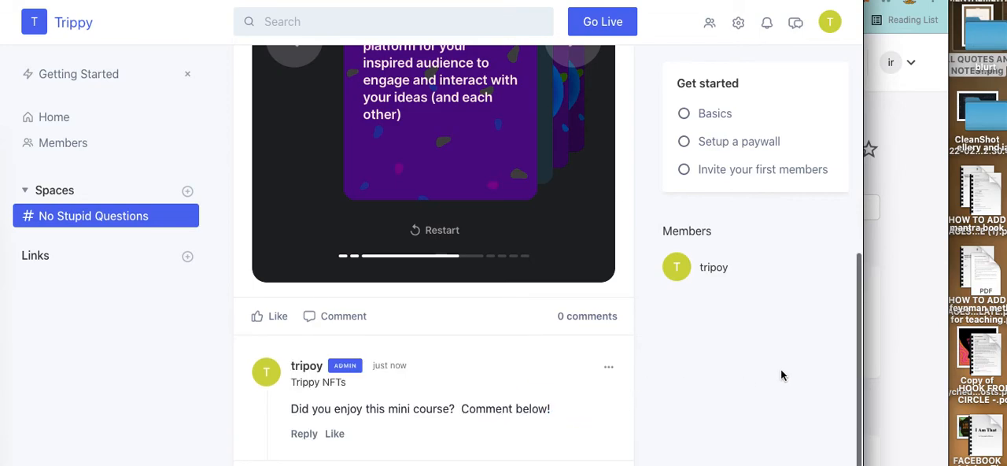
pyautogui.scroll(3)
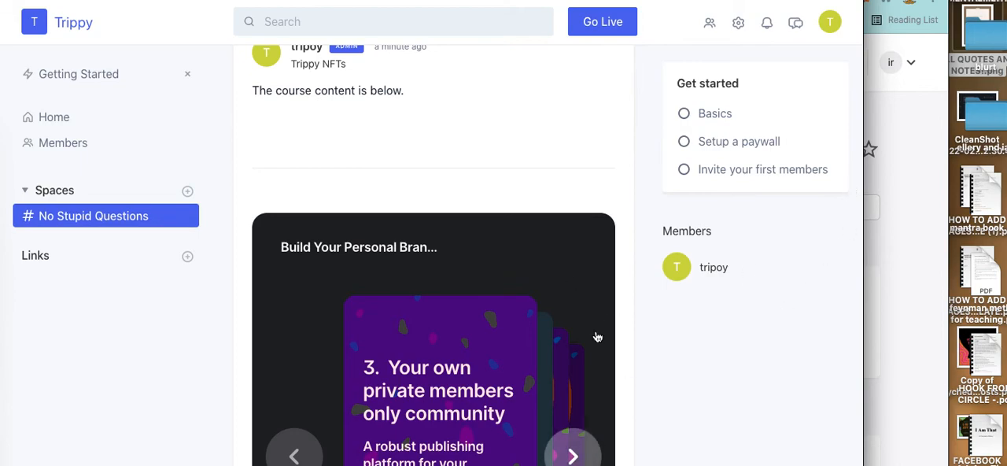
pyautogui.moveTo(550, 318)
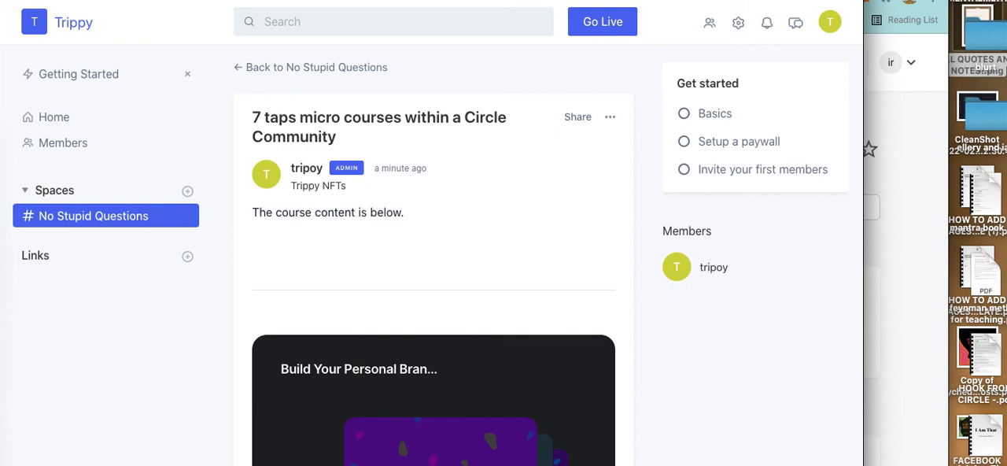
pyautogui.moveTo(605, 183)
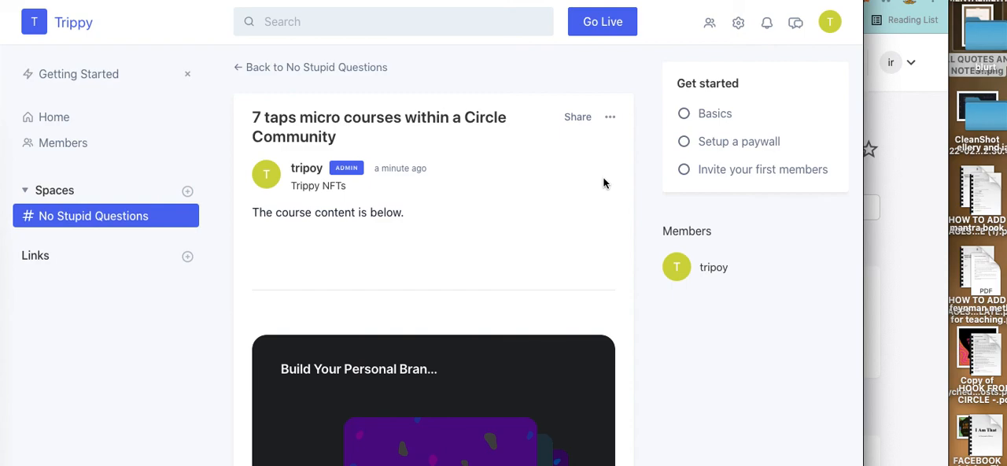
pyautogui.moveTo(605, 184)
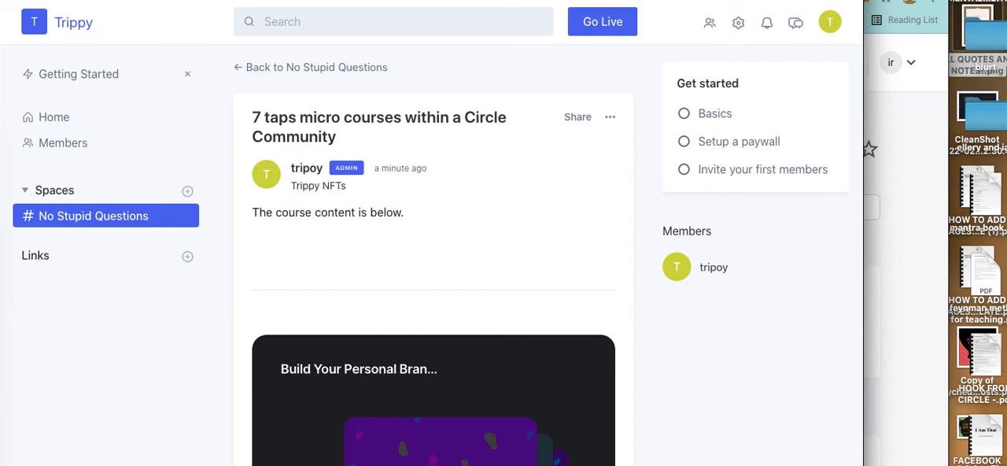